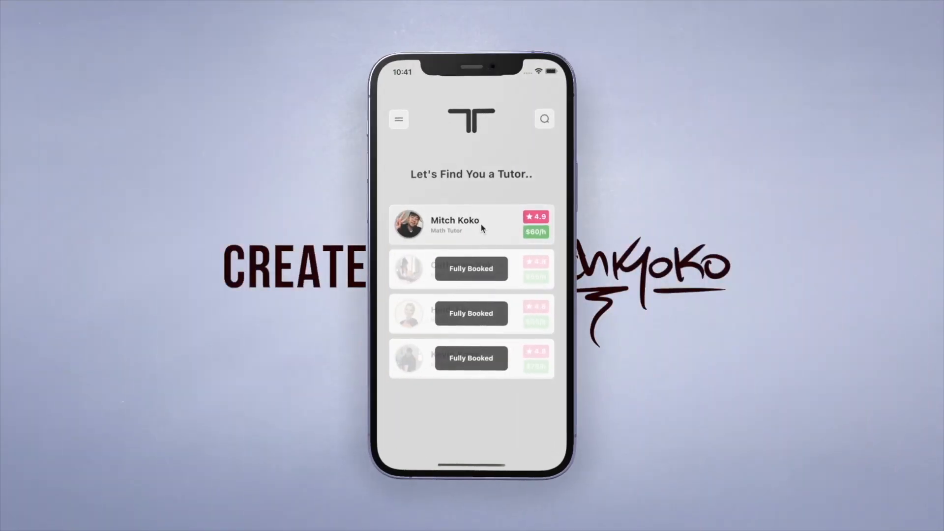
# Step: In the simulator, open the first tutor's profile and start a new text message to them
pyautogui.click(471, 224)
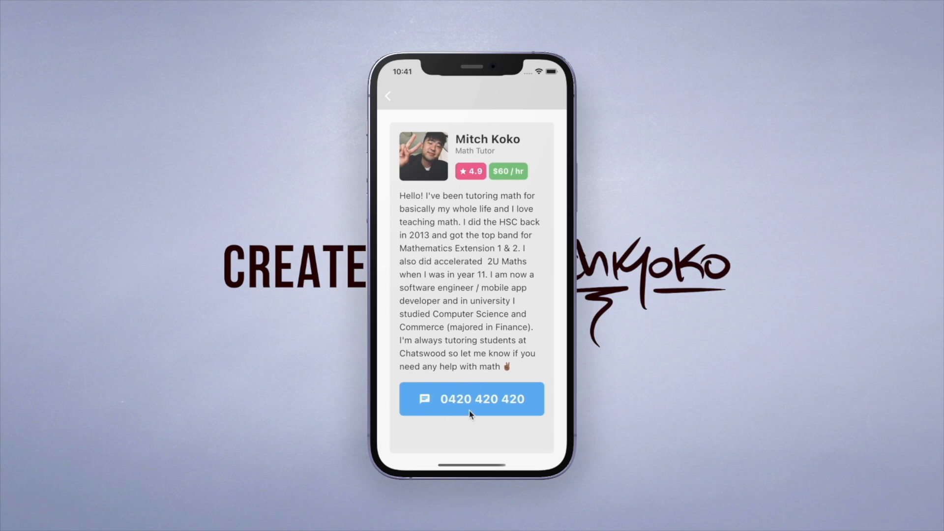
pyautogui.click(471, 398)
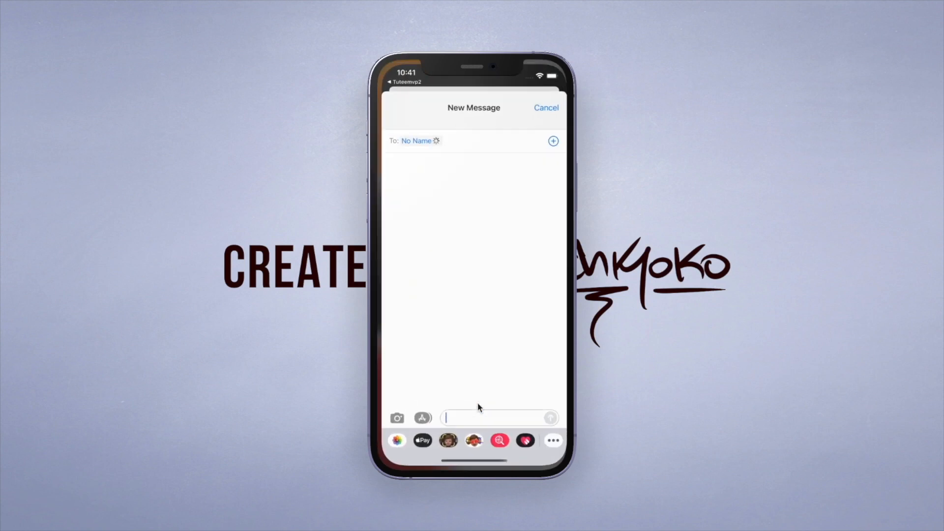
pyautogui.write('Su')
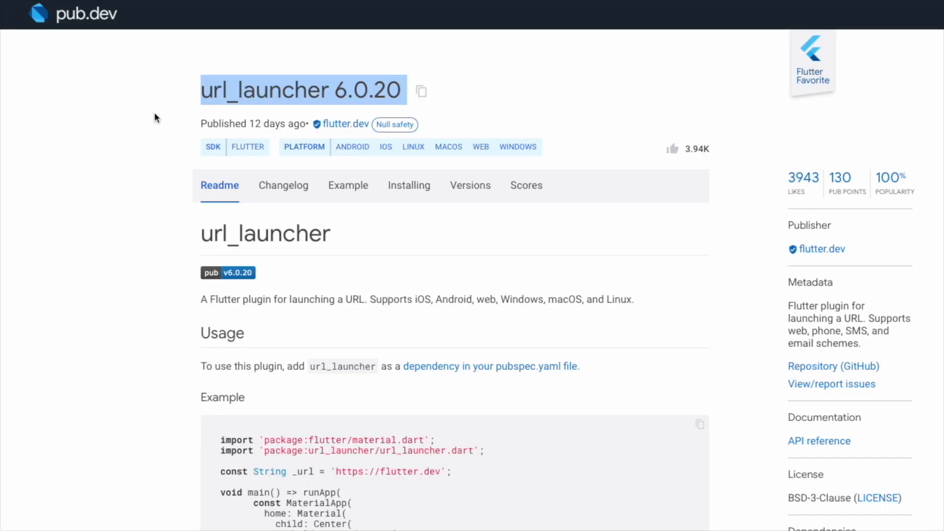
# Step: Scroll through the url_launcher 6.0.20 Readme on pub.dev
pyautogui.scroll(-3)
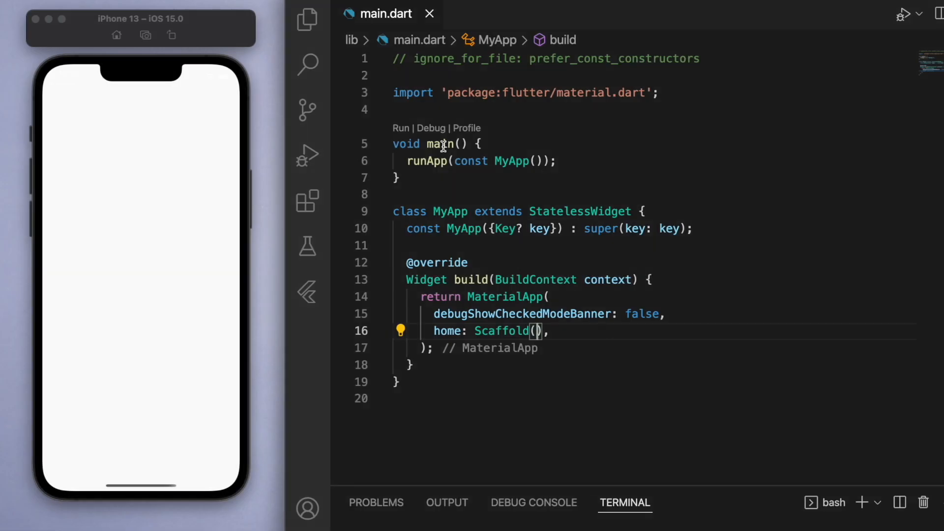
# Step: Add url_launcher: ^6.0.20 to the dependencies in pubspec.yaml
pyautogui.click(307, 19)
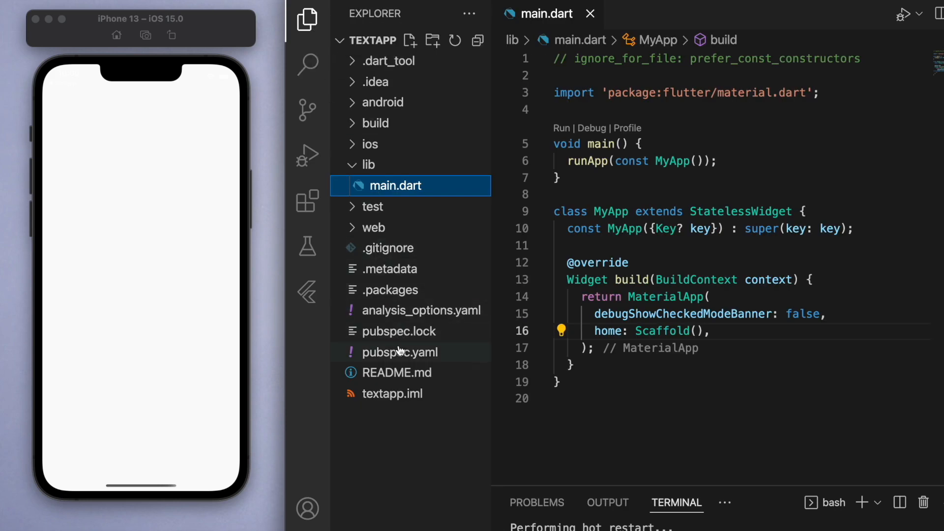
pyautogui.click(400, 352)
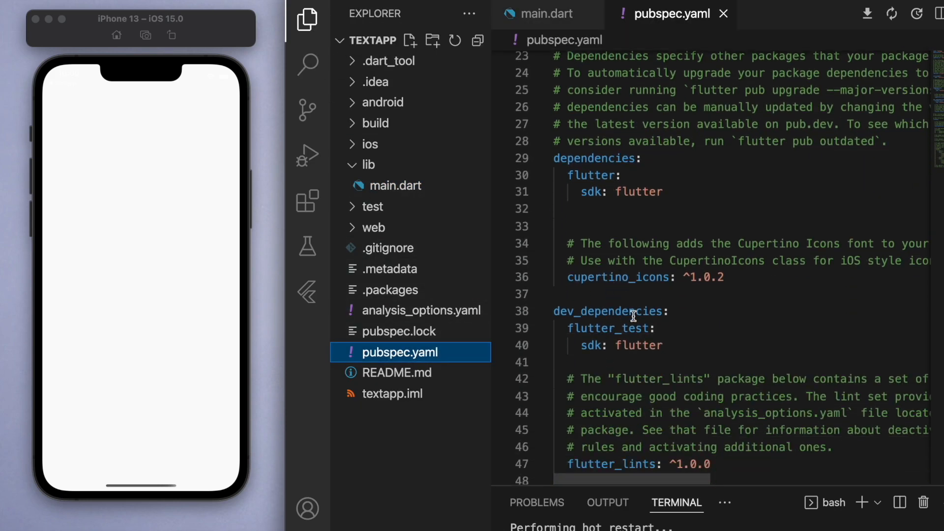
pyautogui.write('url_launcher: ^6.0.20')
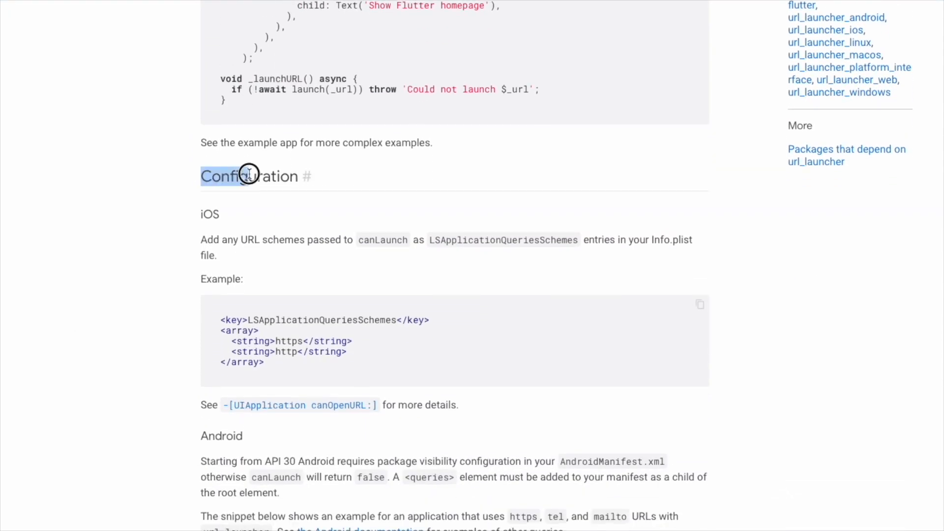
# Step: Bring the Readme's Configuration section with the iOS Info.plist example into view
pyautogui.scroll(-3)
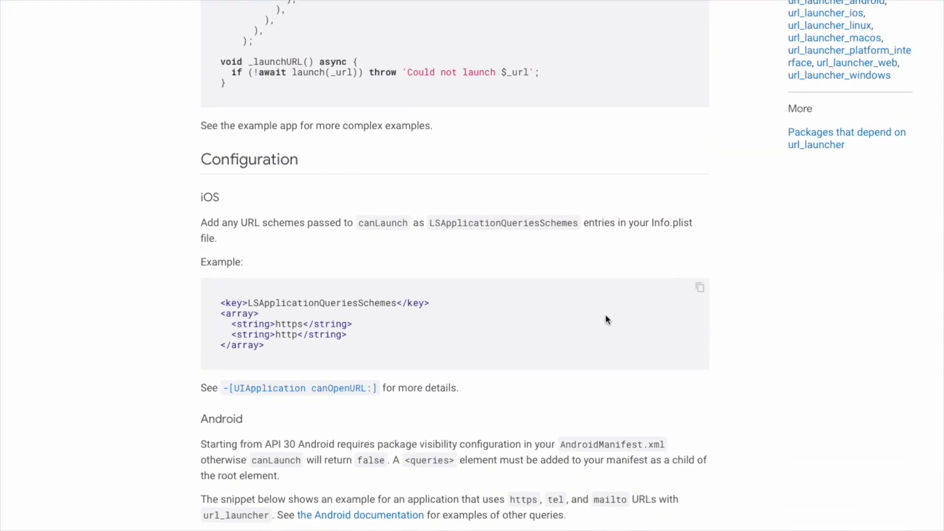
pyautogui.click(699, 287)
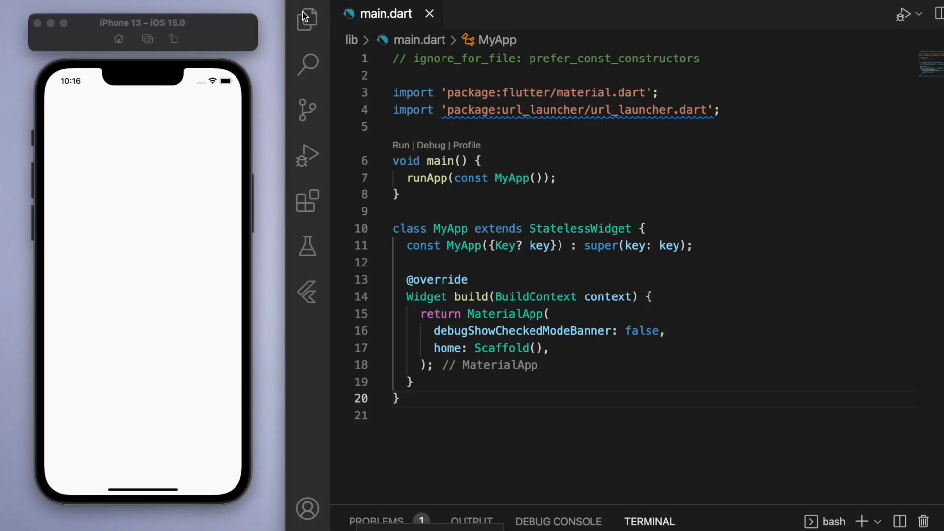
# Step: Open Info.plist from the ios Runner folder in the Explorer
pyautogui.click(307, 17)
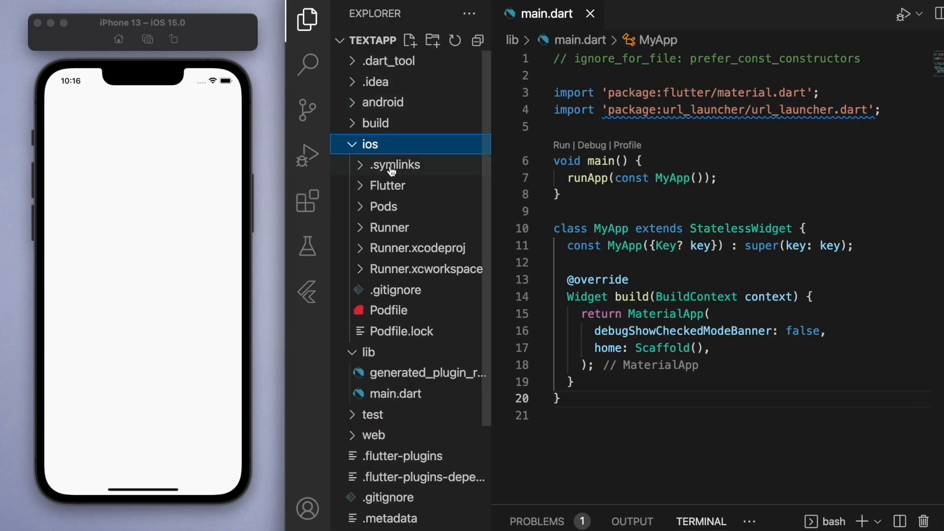
pyautogui.click(389, 227)
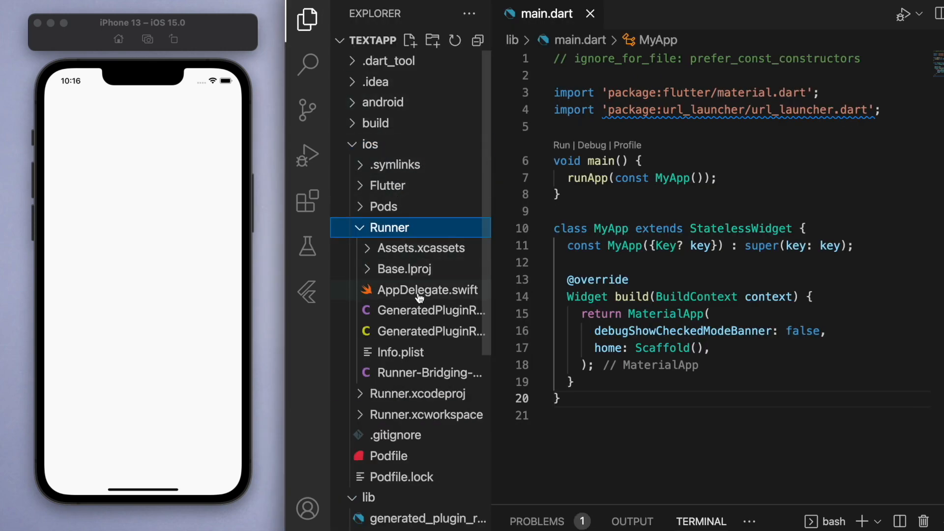
pyautogui.click(401, 352)
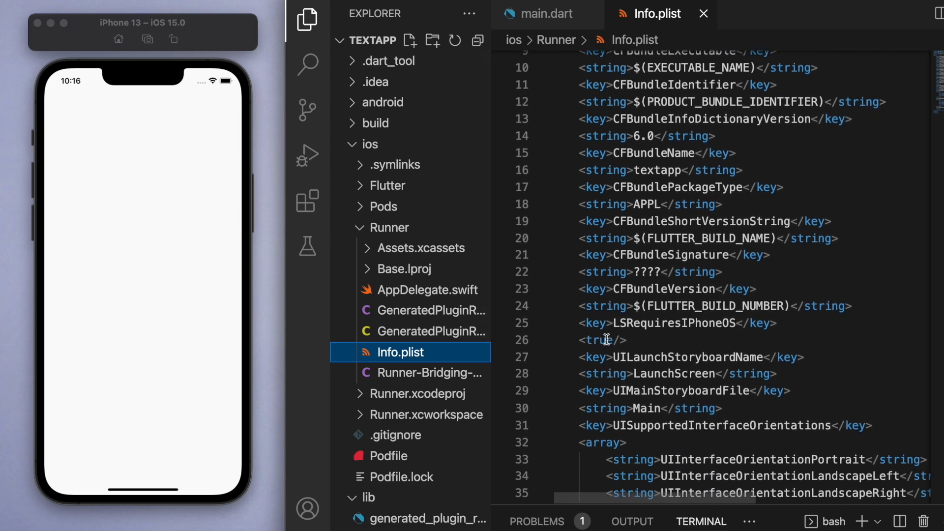
pyautogui.scroll(-3)
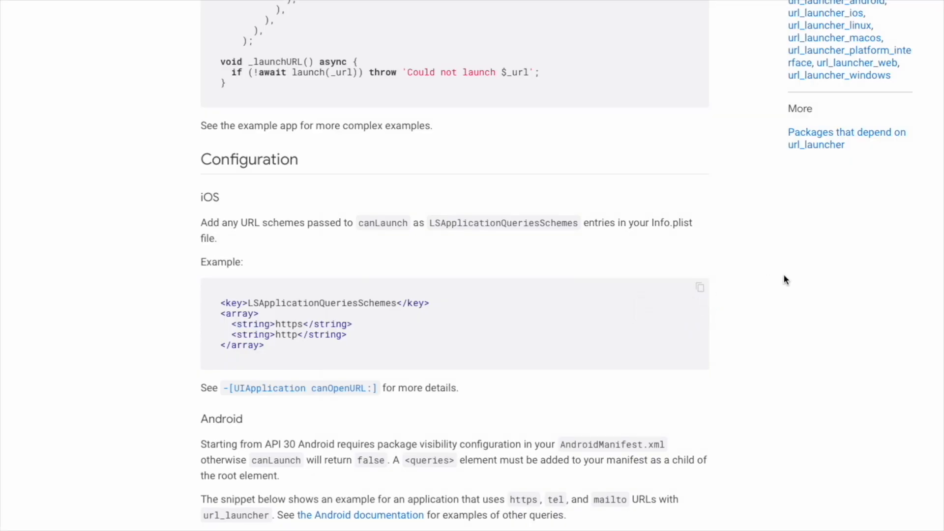
# Step: Copy the Android queries snippet for https, tel, smsto and email intents from the Readme
pyautogui.scroll(-3)
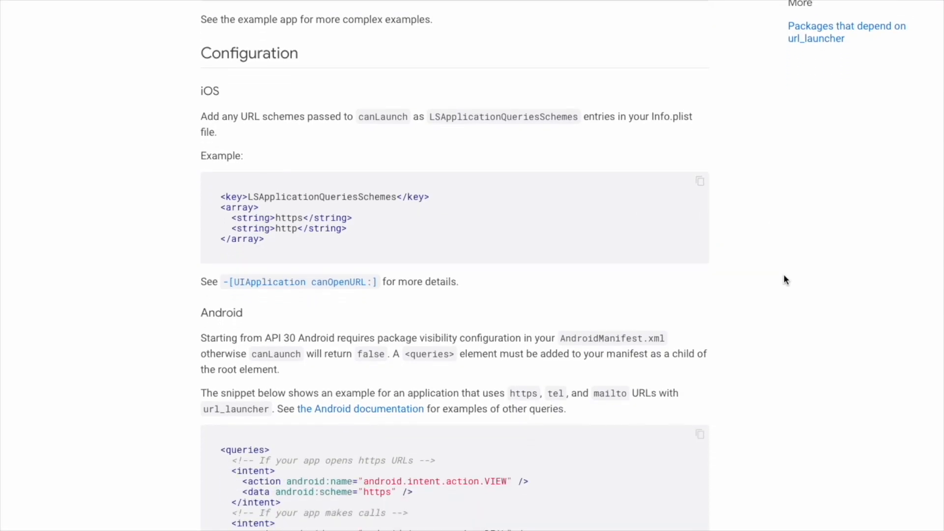
pyautogui.scroll(-3)
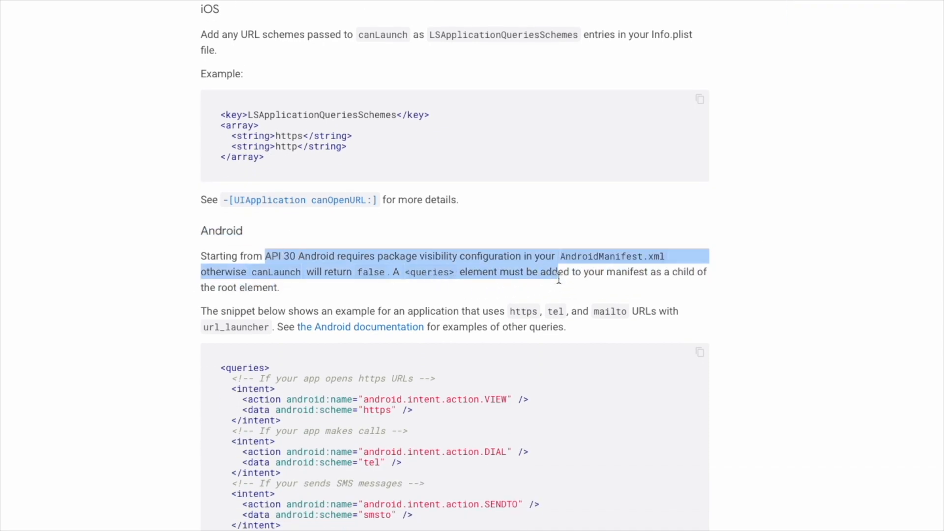
pyautogui.scroll(-3)
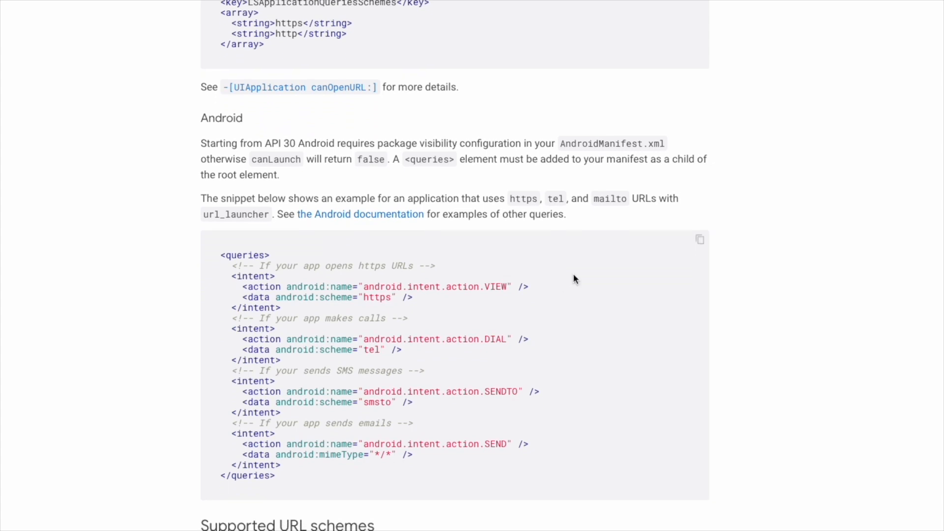
pyautogui.click(699, 239)
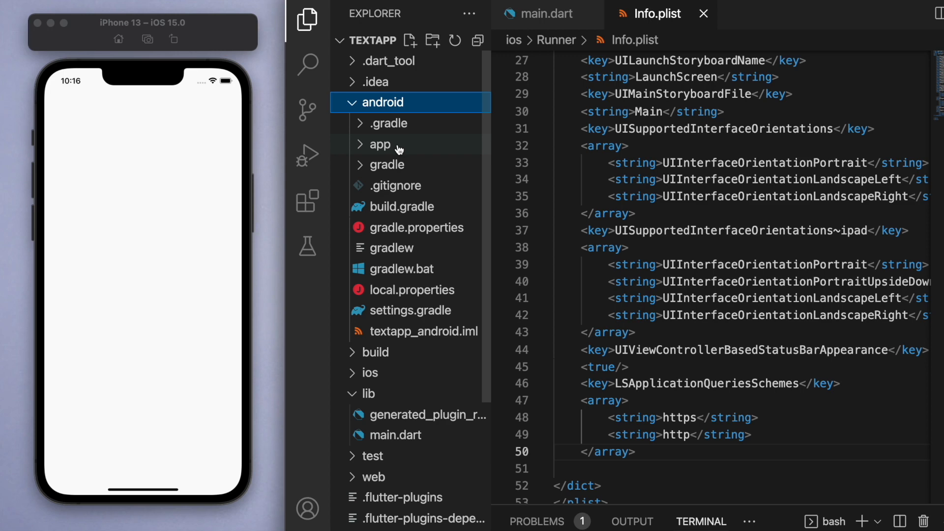
# Step: Paste the queries block into AndroidManifest.xml under the android app folder
pyautogui.click(379, 144)
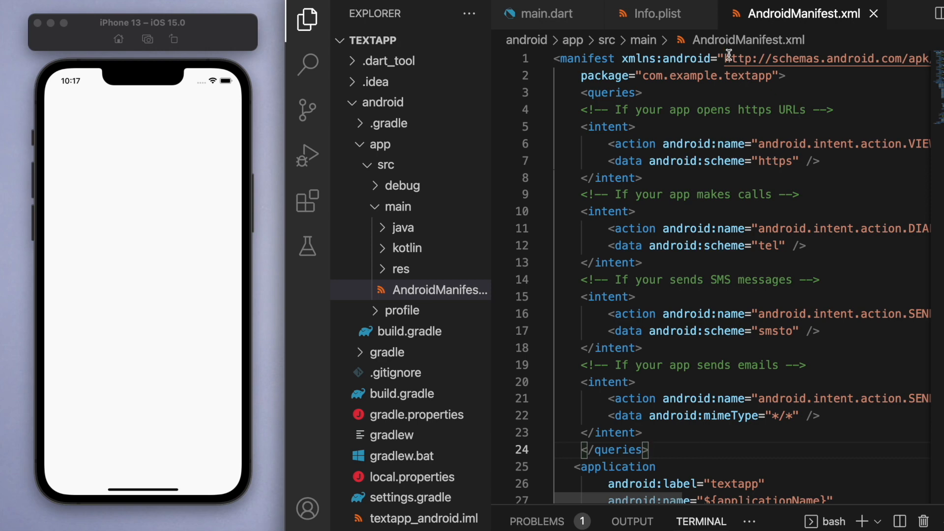
pyautogui.click(546, 14)
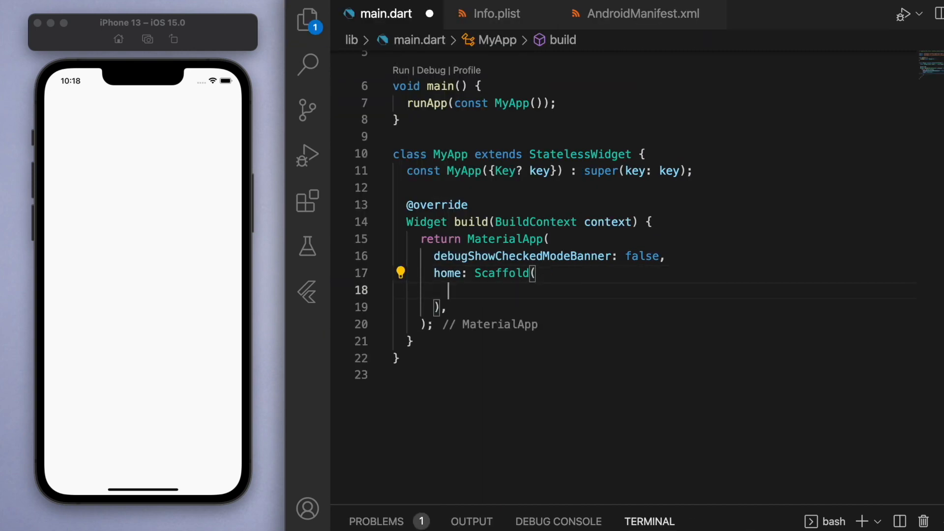
# Step: Give the Scaffold a centered blue MaterialButton with async onPressed and a 'Text Me' label
pyautogui.write('body: Center(),')
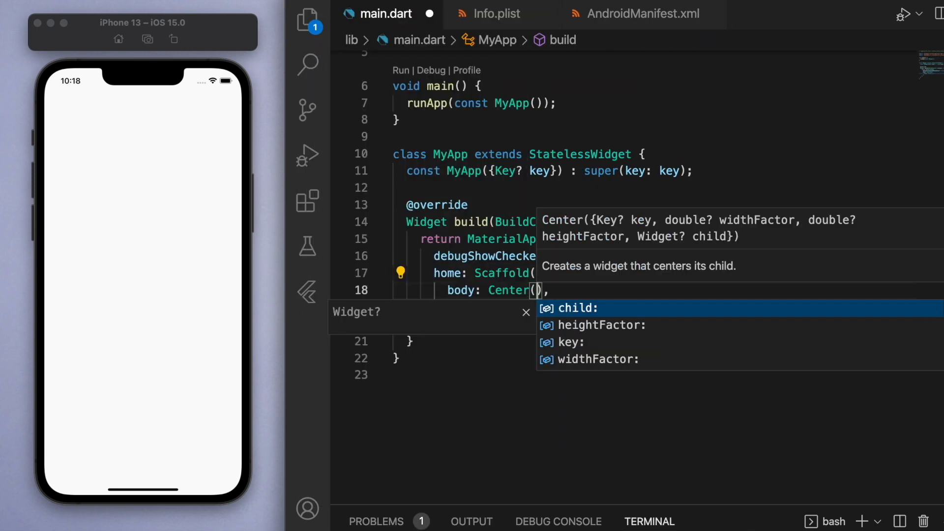
pyautogui.write('MaterialButton(')
pyautogui.write('color: Col')
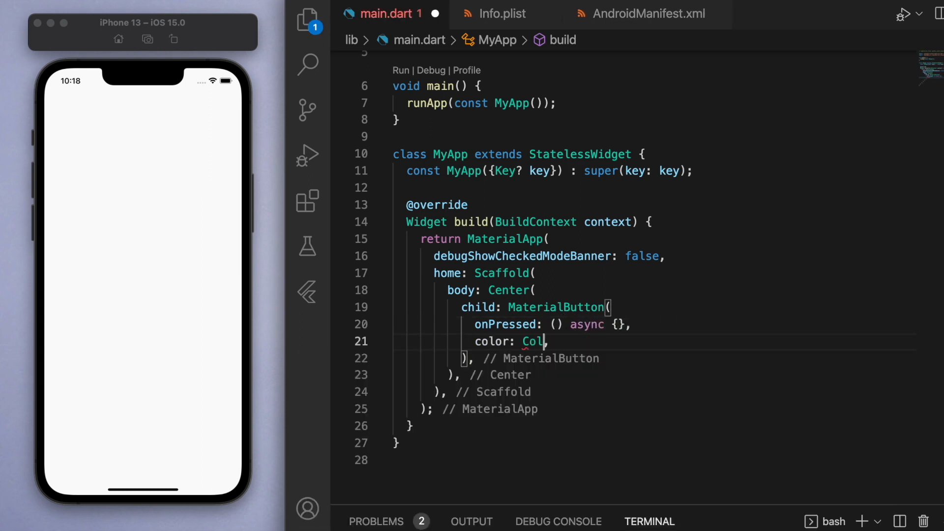
pyautogui.write('ors.blue,')
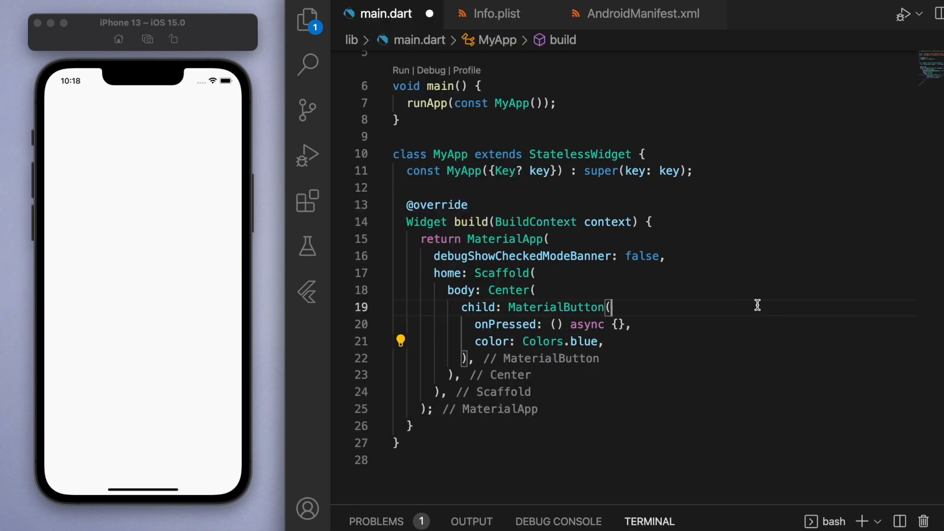
pyautogui.write('c')
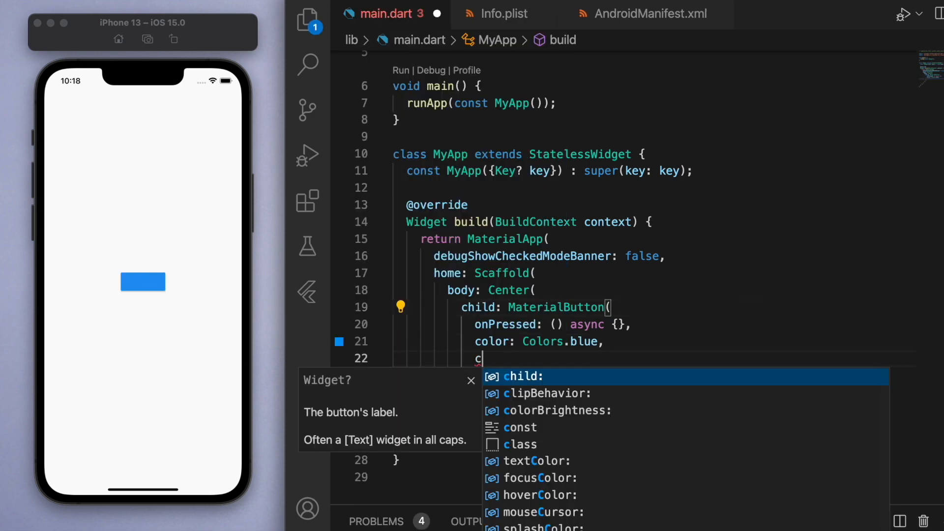
pyautogui.write('child: Text(),')
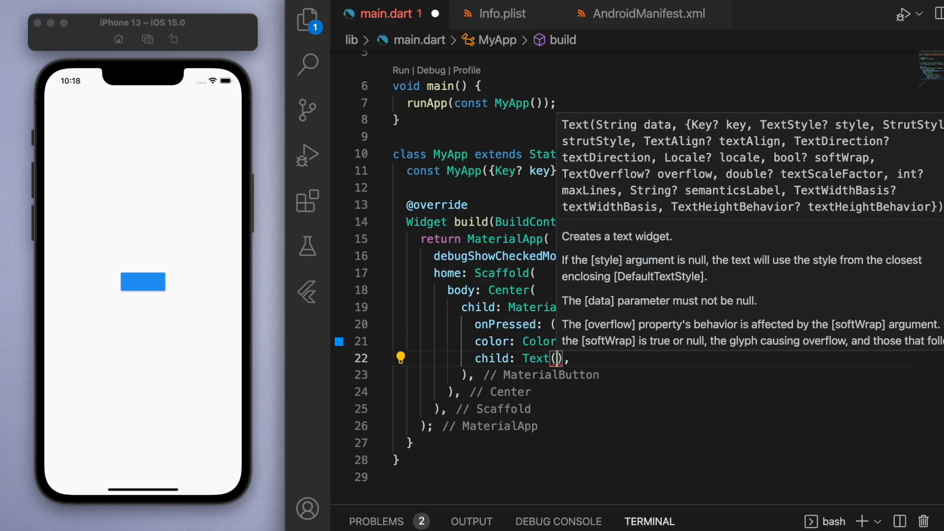
pyautogui.write("'Text '")
pyautogui.write('style:')
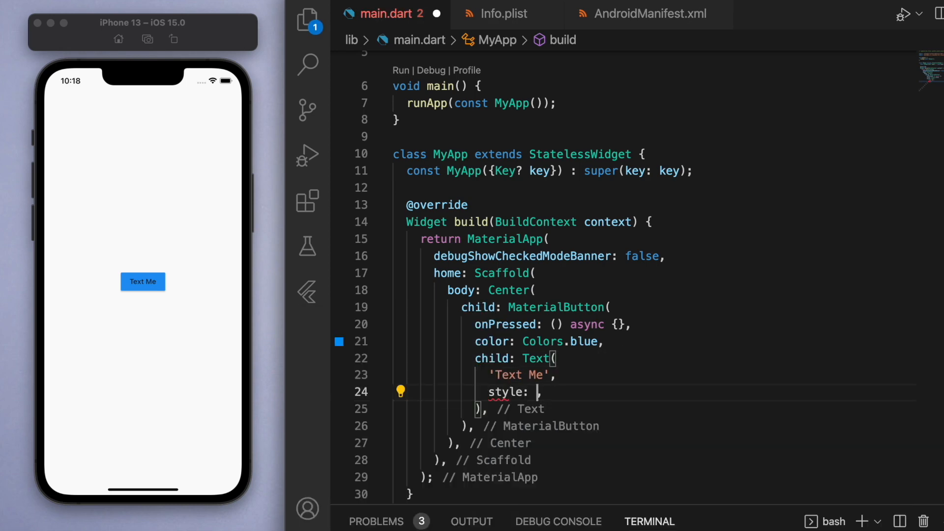
pyautogui.write('TextStyle(color: Colors.white),')
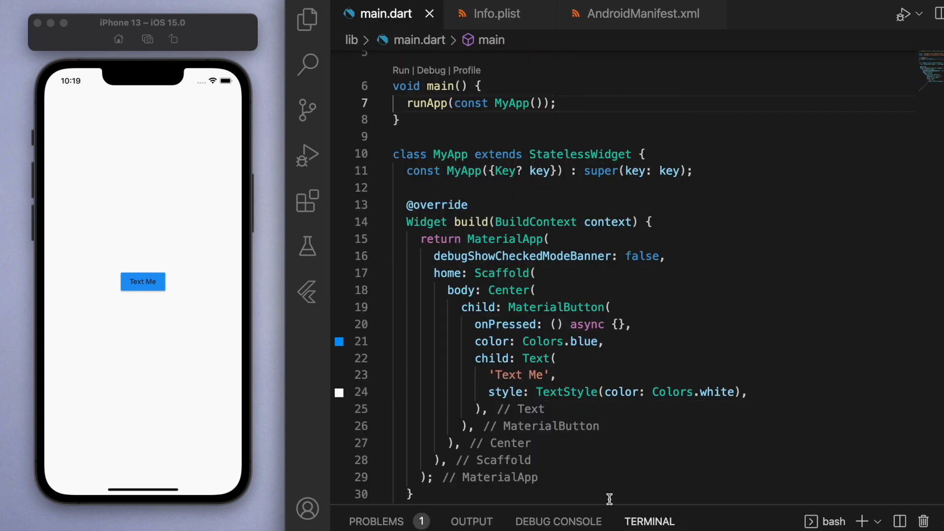
pyautogui.moveTo(676, 404)
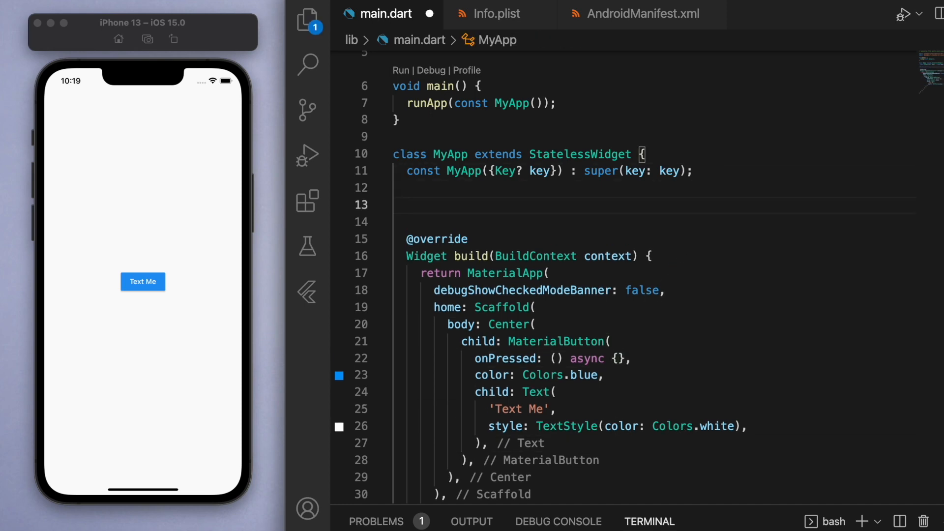
pyautogui.write('final')
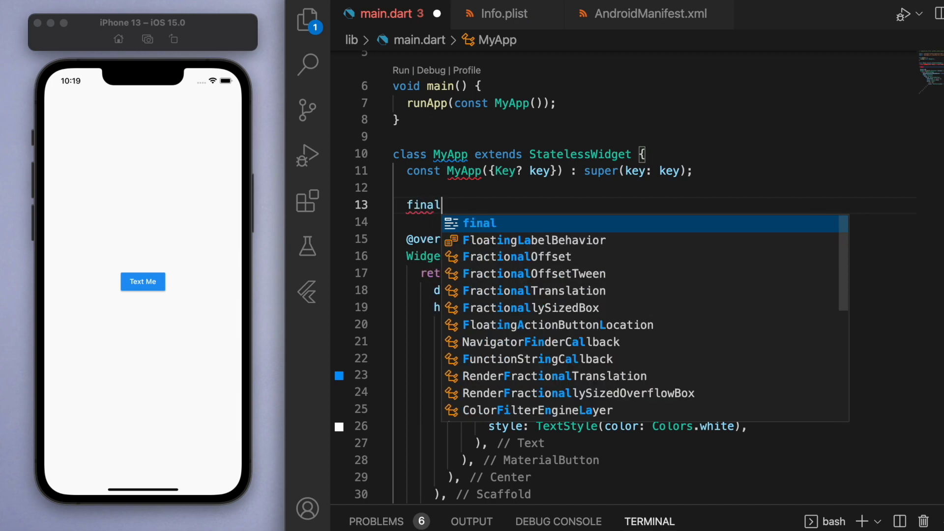
pyautogui.write("String _url = 'https://youtube.com';")
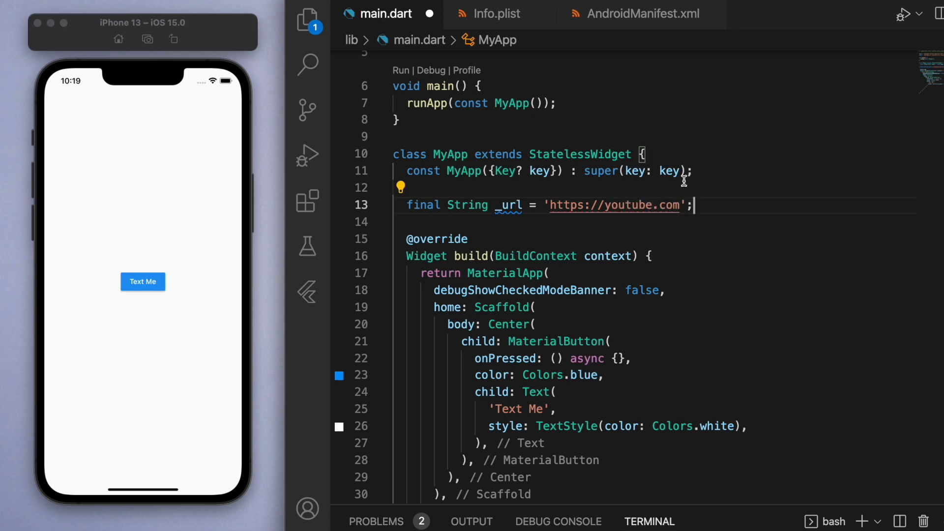
pyautogui.press('enter')
pyautogui.write('if () {')
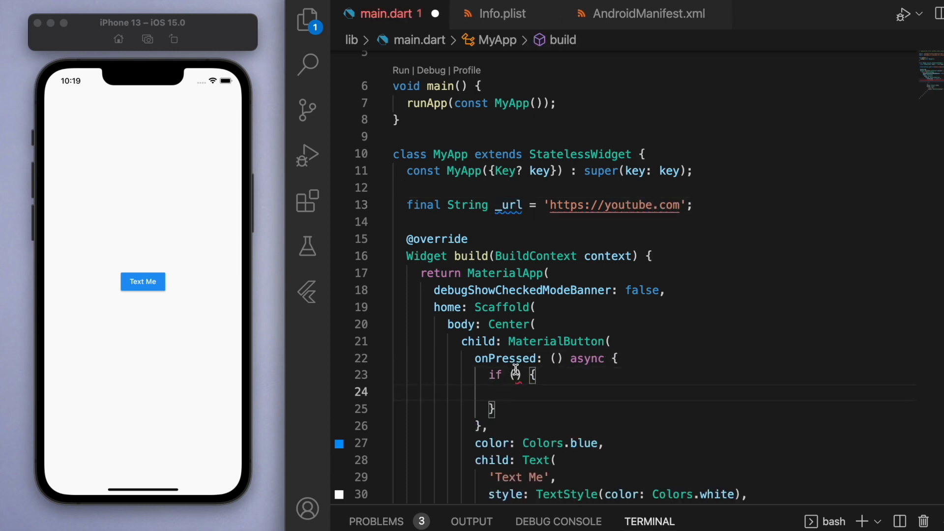
# Step: Launch _url when canLaunch allows and relabel the button 'Open Url'
pyautogui.write('canLaunch(urlString)')
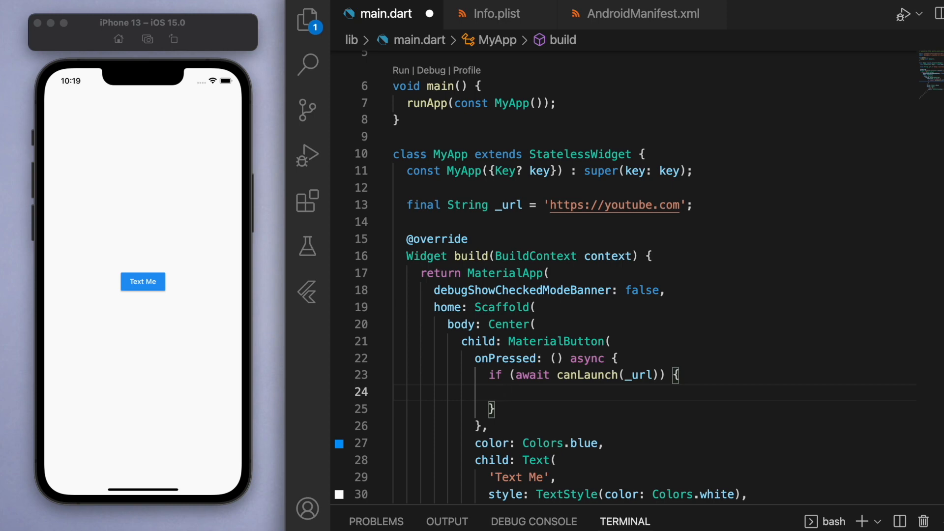
pyautogui.write('await launch(_url);')
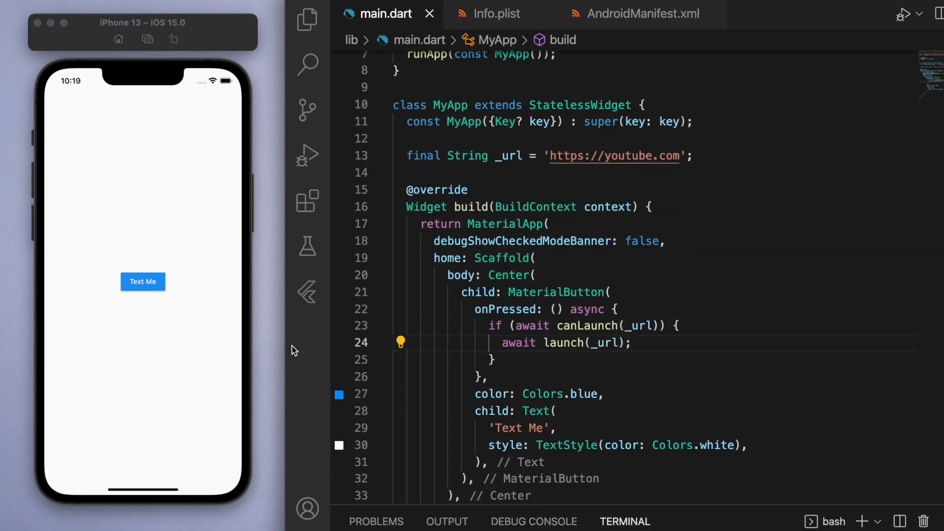
pyautogui.write("Open',")
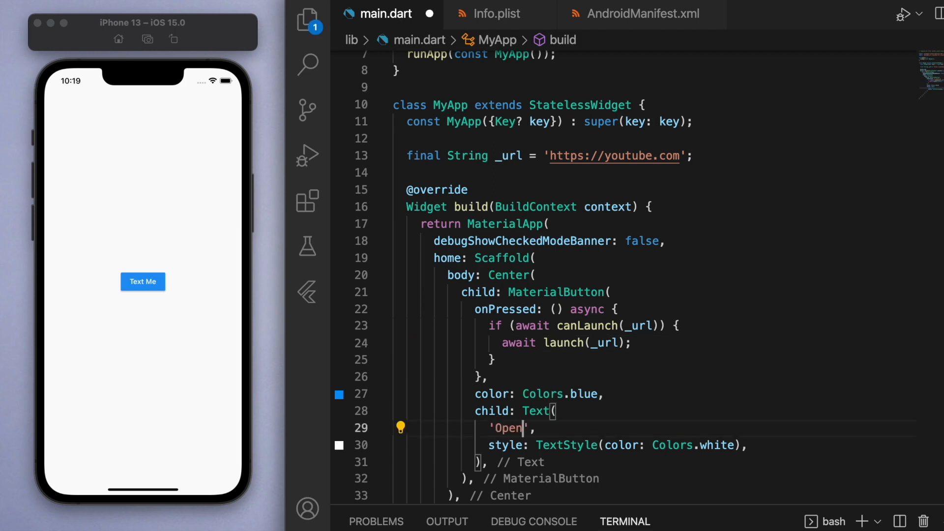
pyautogui.write('Url')
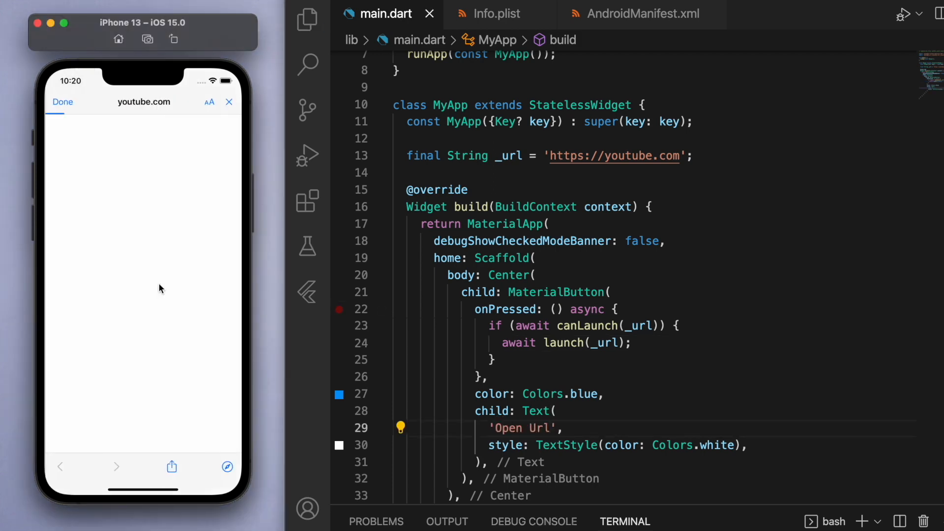
# Step: Leave youtube.com in the simulator and select the 'Open Url' label in main.dart
pyautogui.click(62, 101)
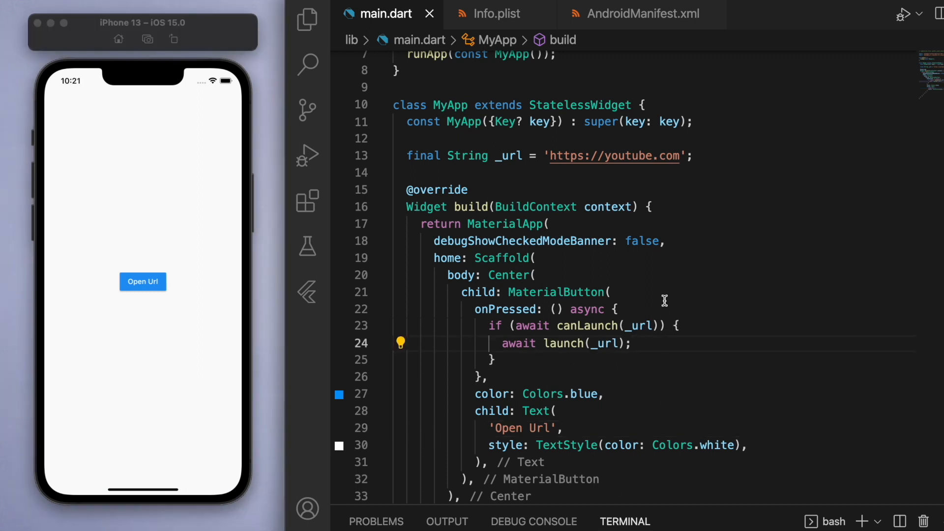
pyautogui.scroll(-3)
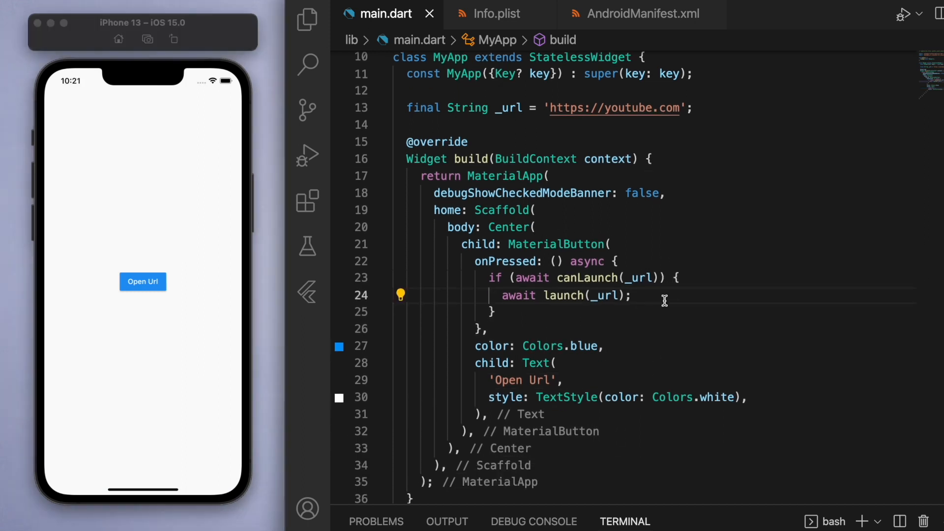
pyautogui.doubleClick(509, 404)
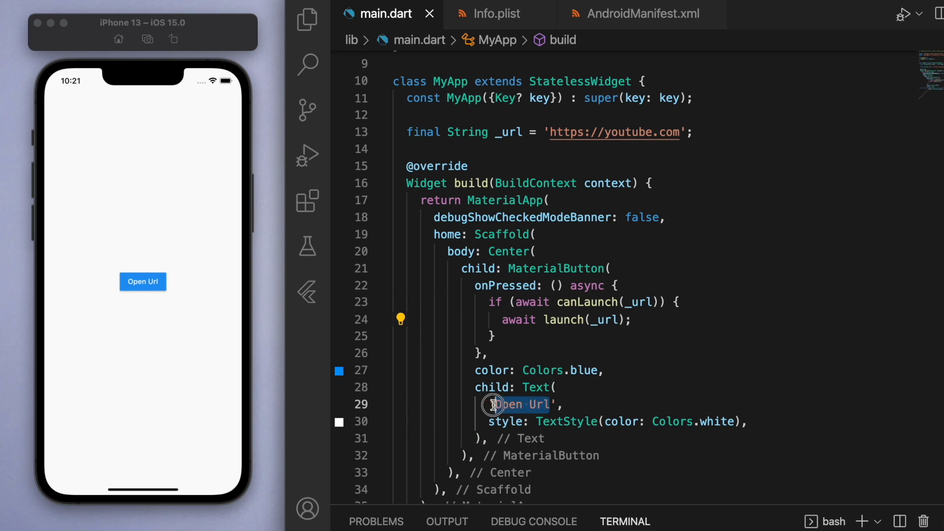
# Step: Relabel the button 'Text Me' and declare final String _phoneNumber = '+614...' below _url
pyautogui.write("Text Me',")
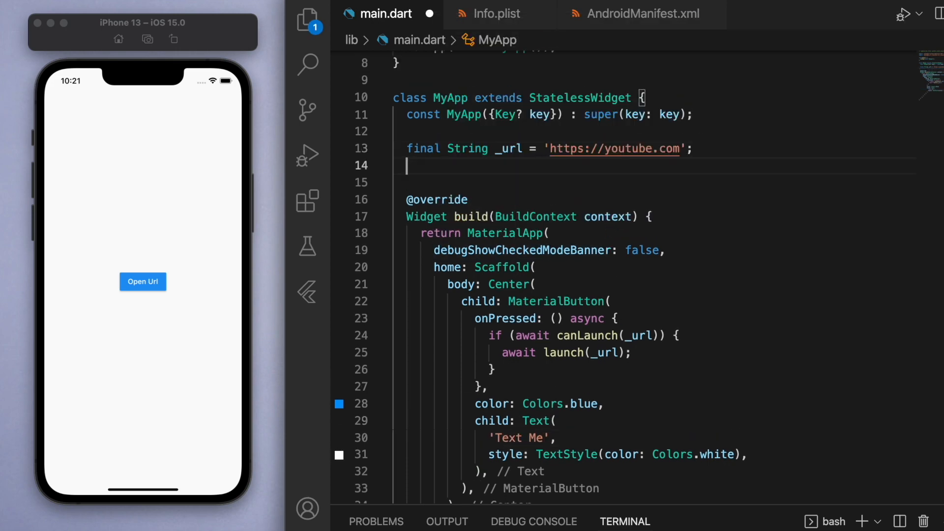
pyautogui.write('final S')
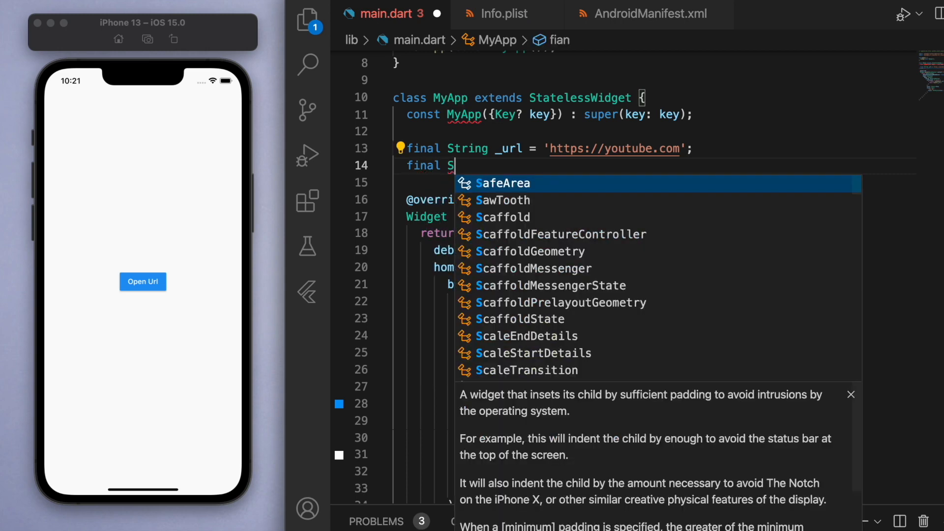
pyautogui.write('_phoneNumber')
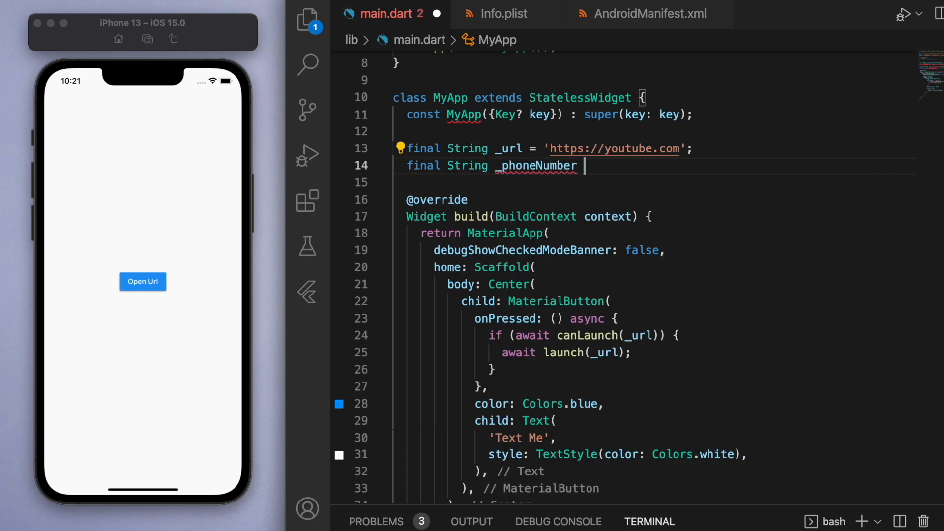
pyautogui.write("= '+614'")
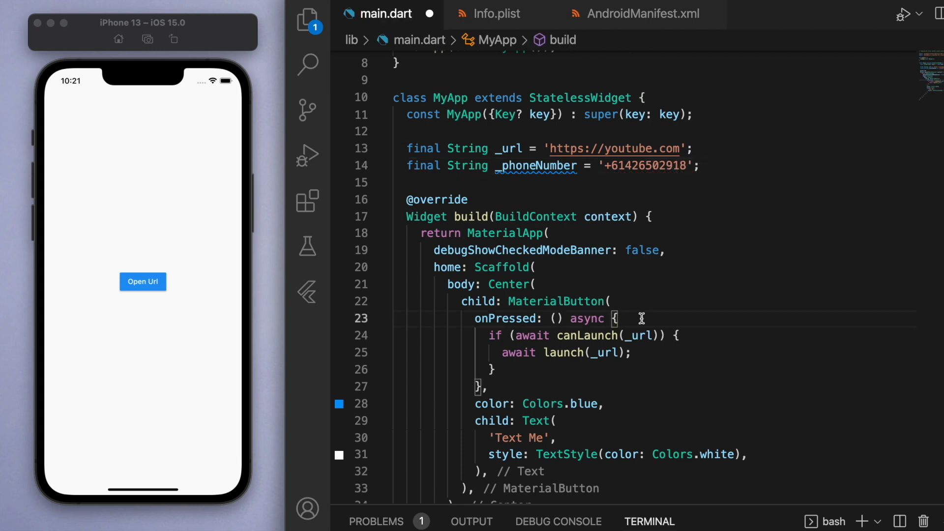
pyautogui.write('final')
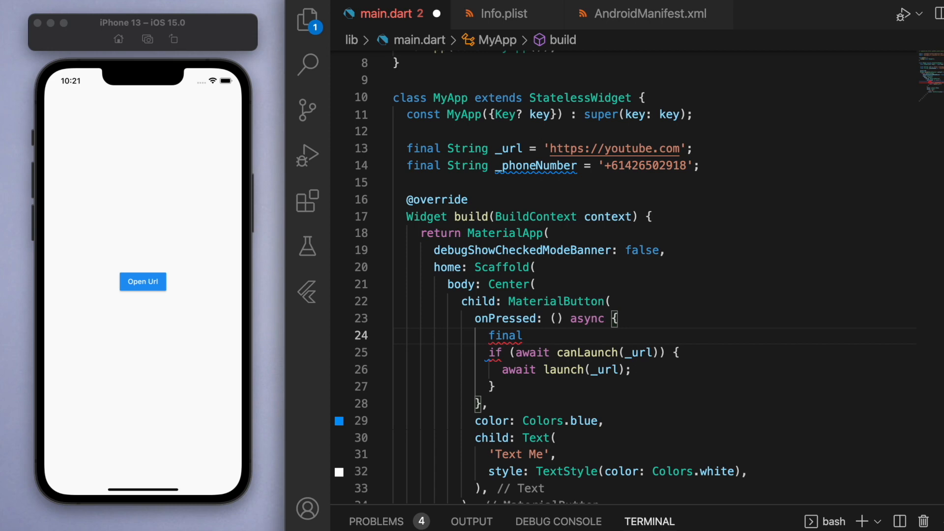
# Step: Define _call as 'tel:$_phoneNumber' and _text as 'sms:$_phoneNumber', launching _text in onPressed
pyautogui.write("call = 'te")
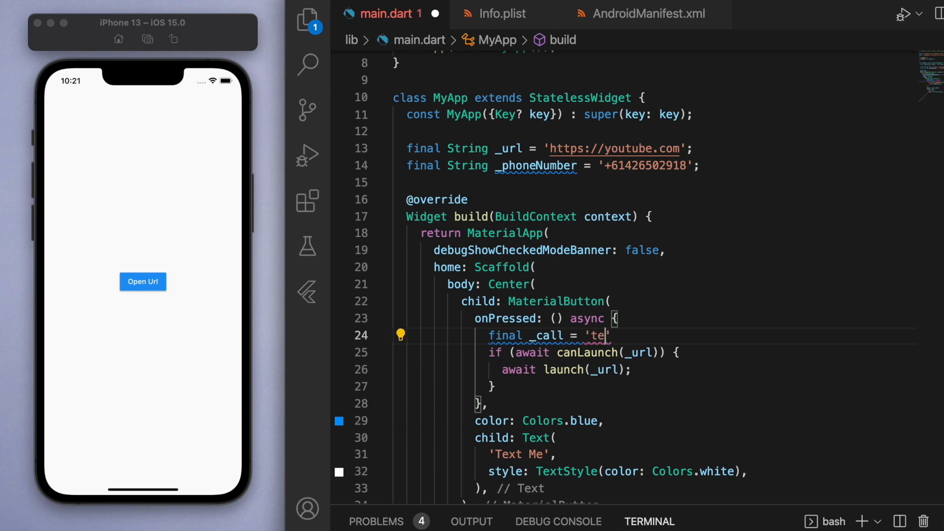
pyautogui.write('l:')
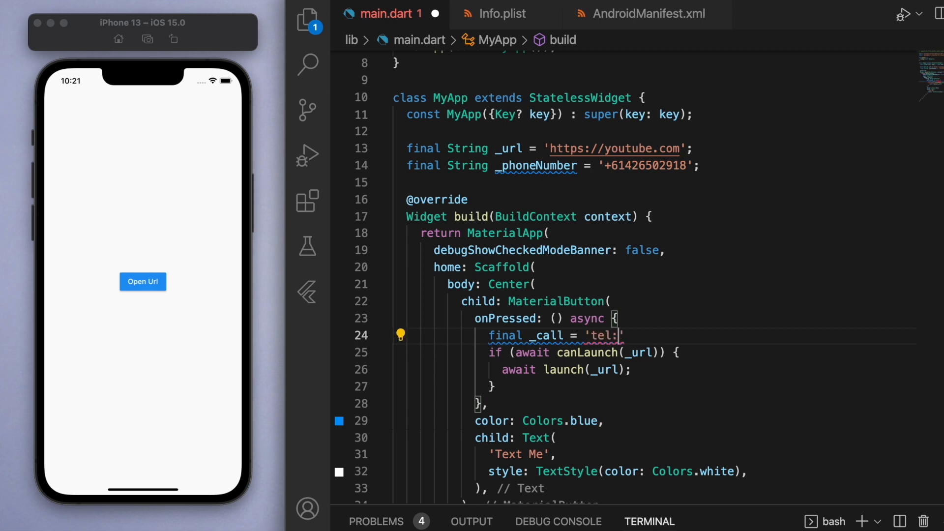
pyautogui.write('$_phoneNumber')
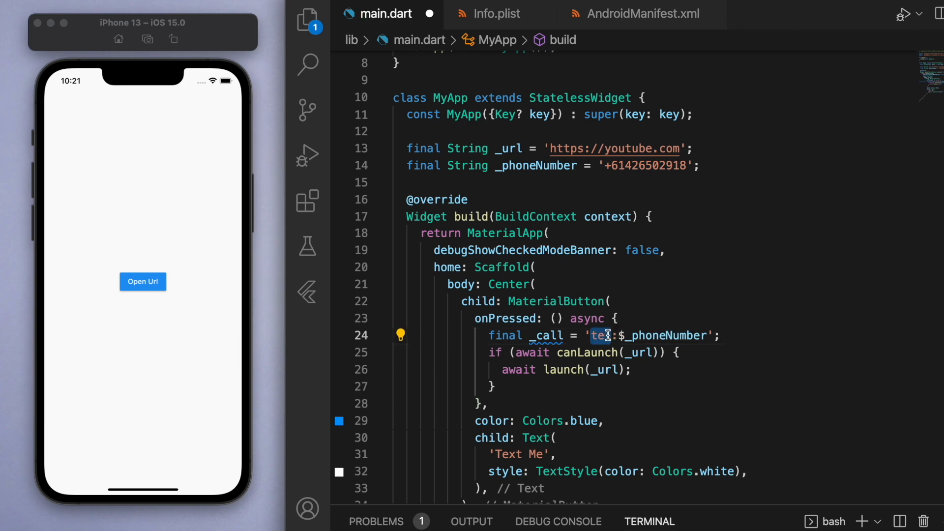
pyautogui.write("final _text = 'sms:")
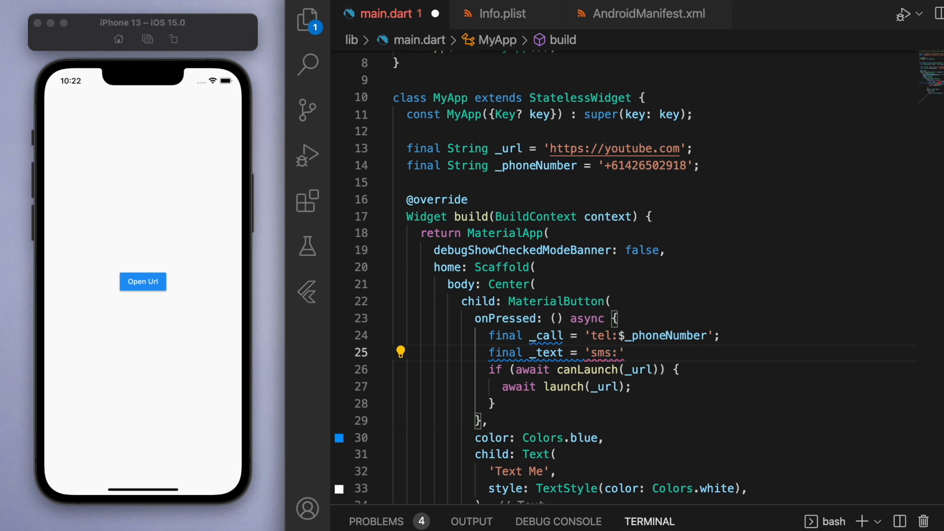
pyautogui.write("$_phoneNumber';")
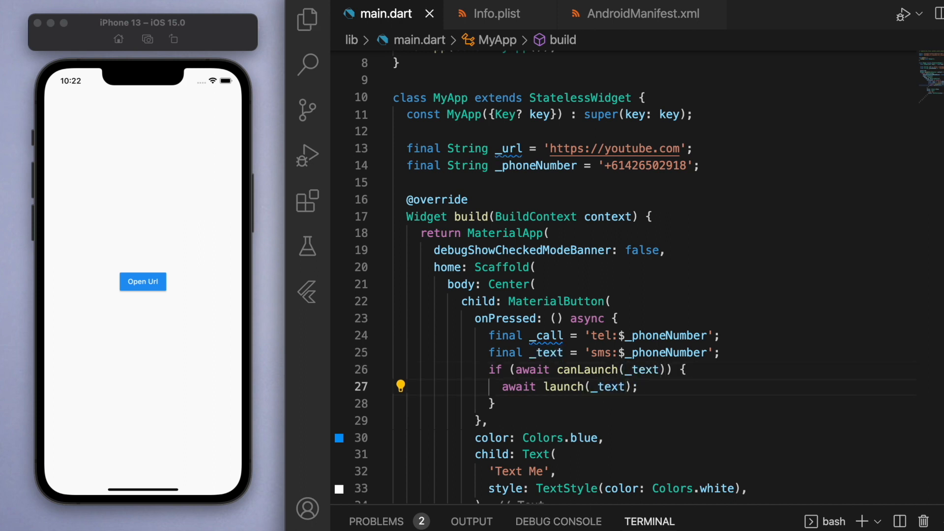
# Step: Tap Text Me in the simulator to open a New Message sheet and enter 'Asd'
pyautogui.click(143, 282)
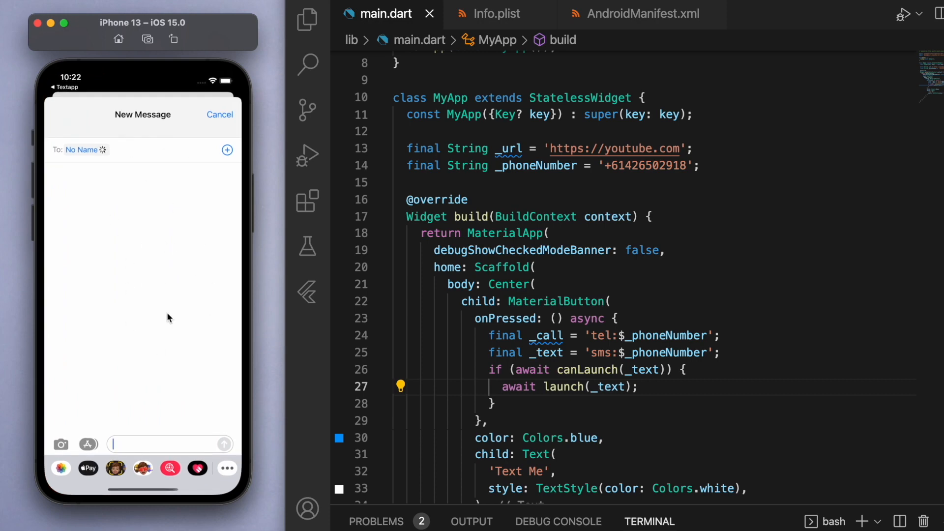
pyautogui.moveTo(215, 174)
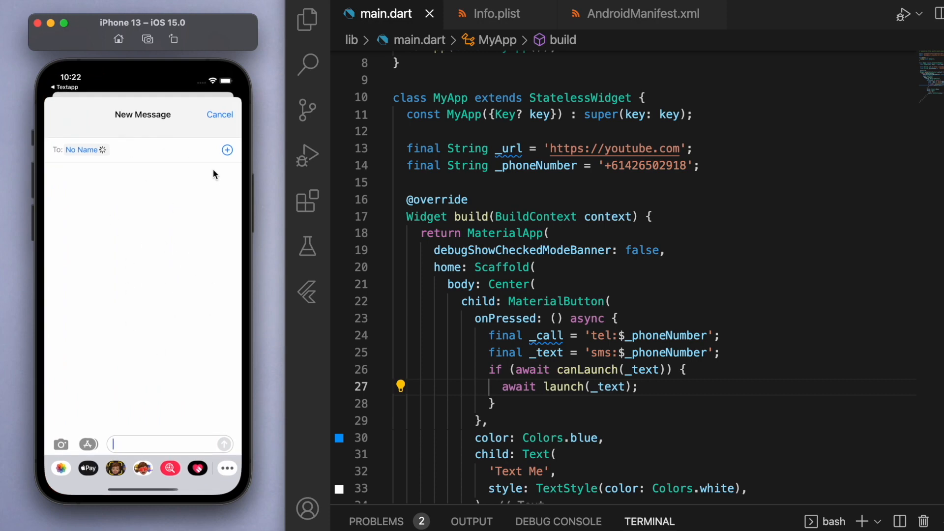
pyautogui.write('Asd')
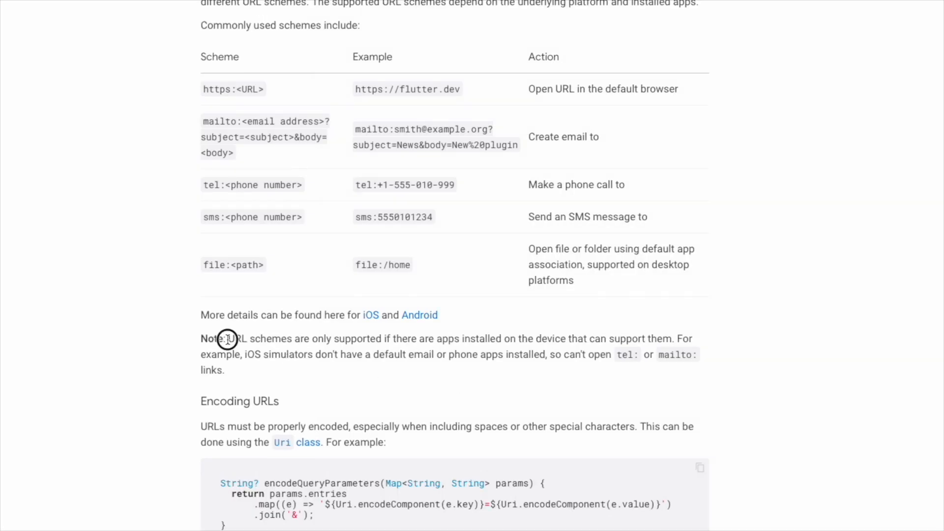
# Step: Highlight the url_launcher note that iOS simulators cannot open tel: or mailto: links
pyautogui.moveTo(227, 338); pyautogui.dragTo(224, 369)
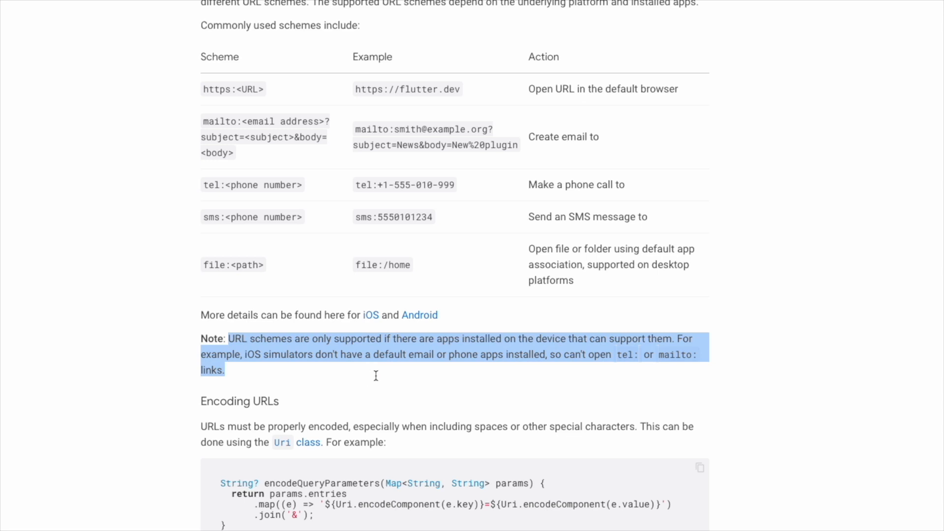